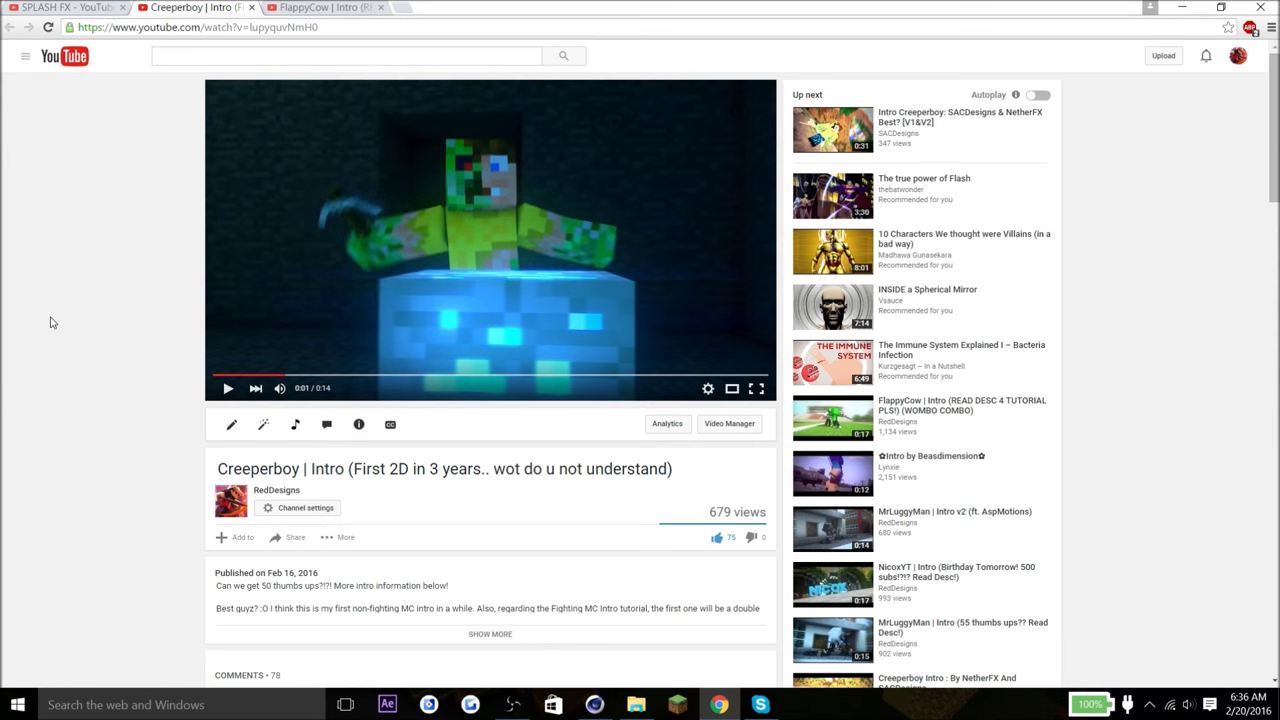
mouse_move(70, 282)
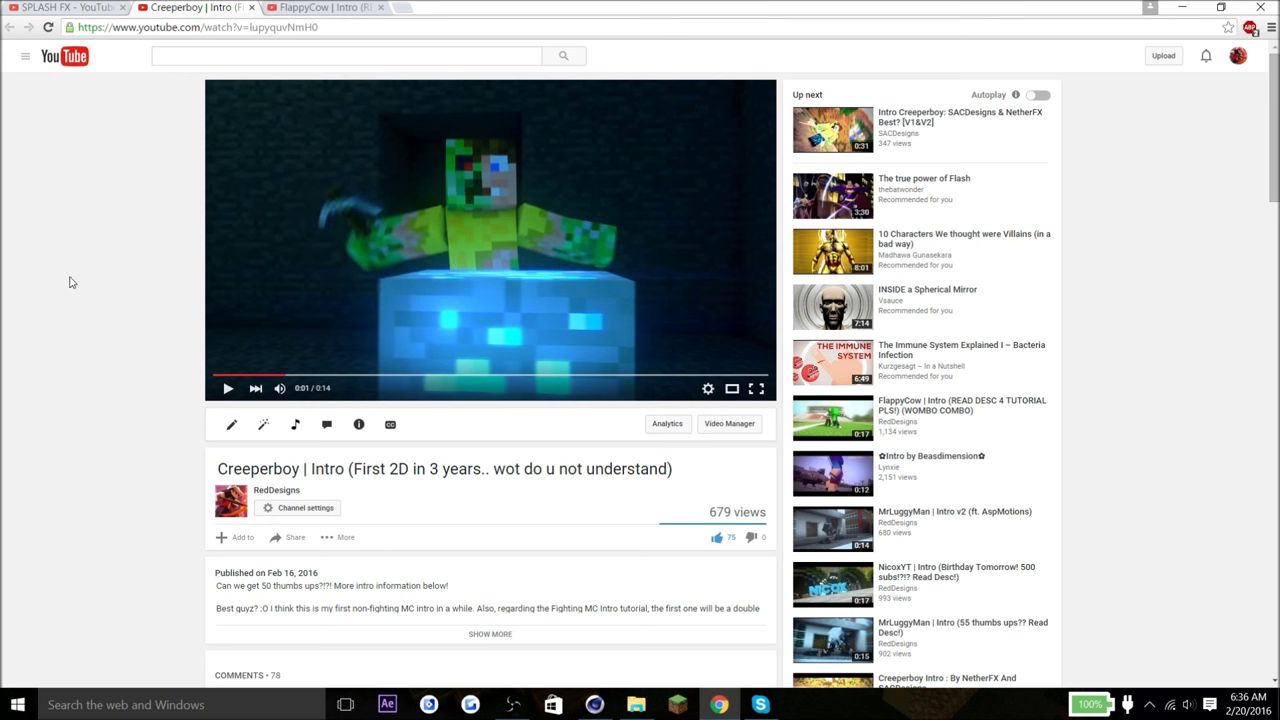
mouse_move(154, 132)
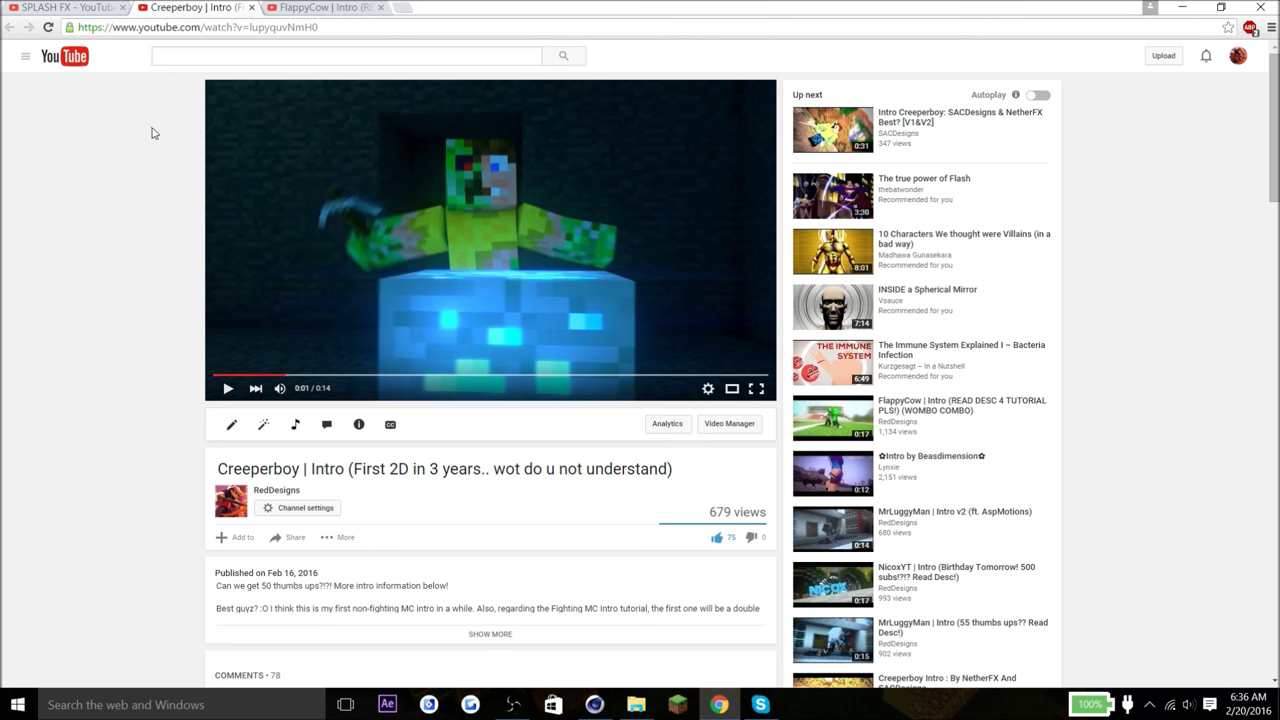
- Glance at the FlappyCow tab, return to the Creeperboy intro and scroll to its comments
left_click(310, 7)
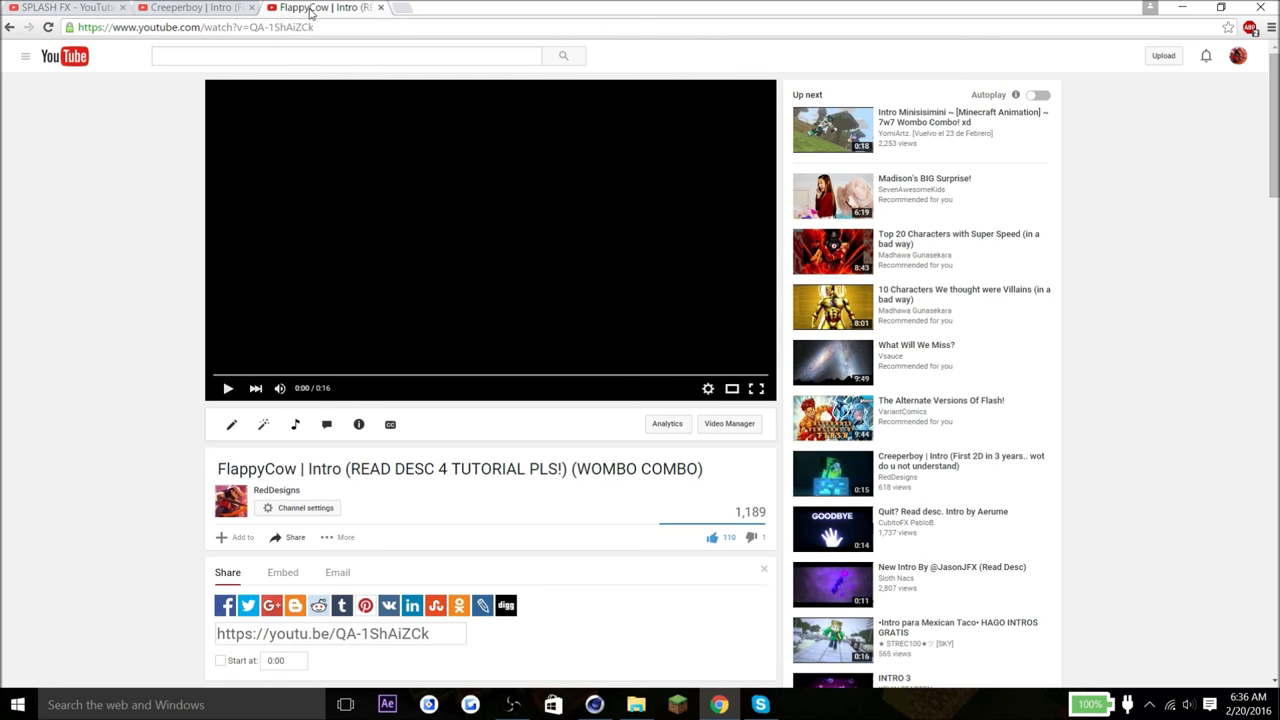
left_click(190, 7)
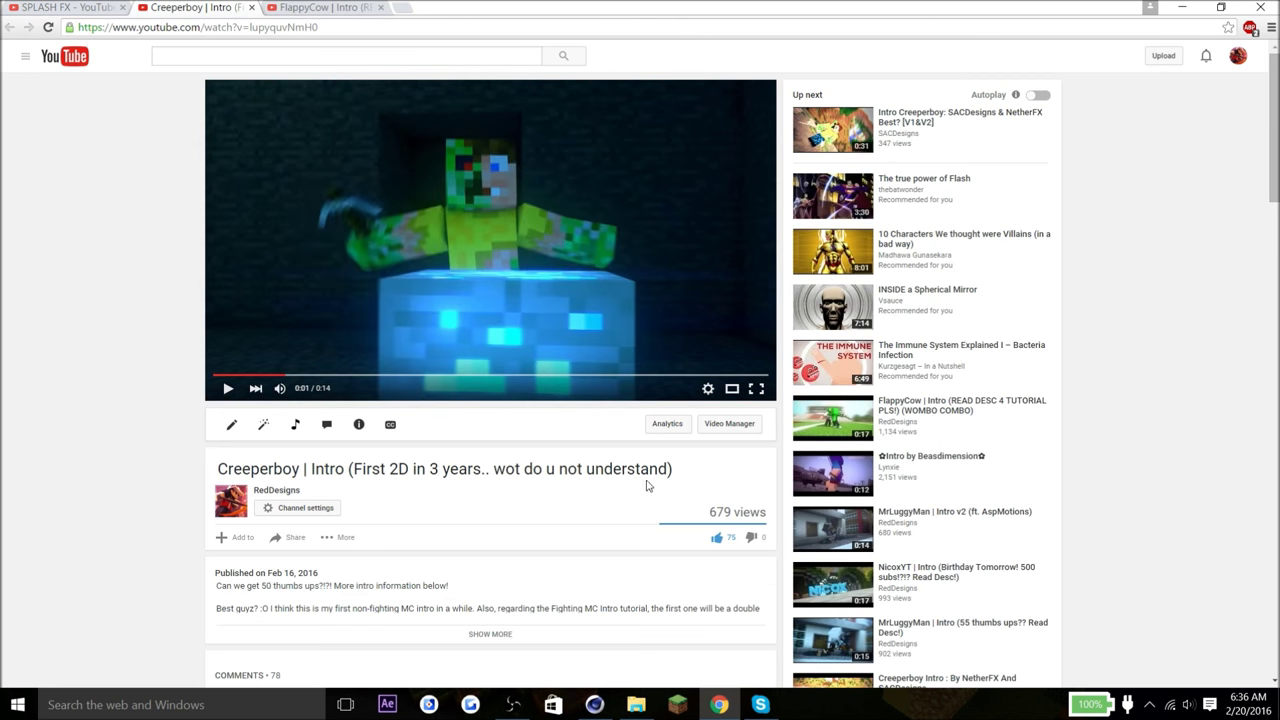
mouse_move(242, 588)
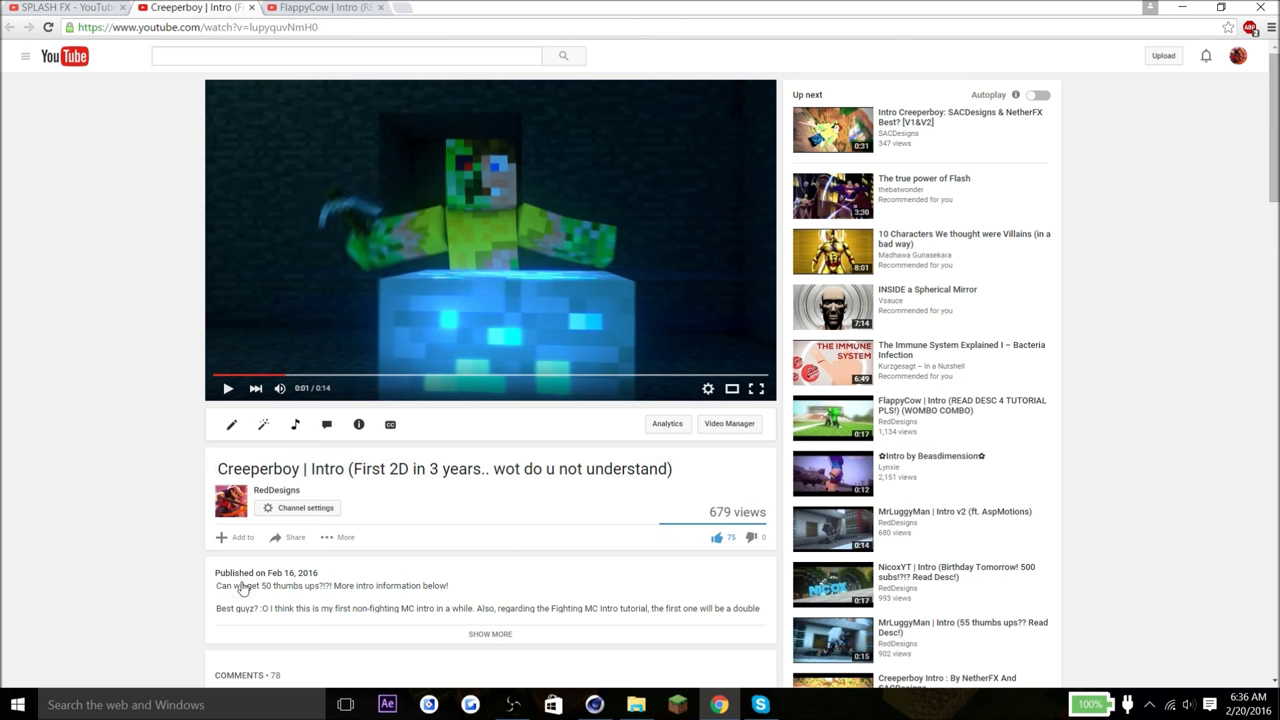
scroll("down", 3)
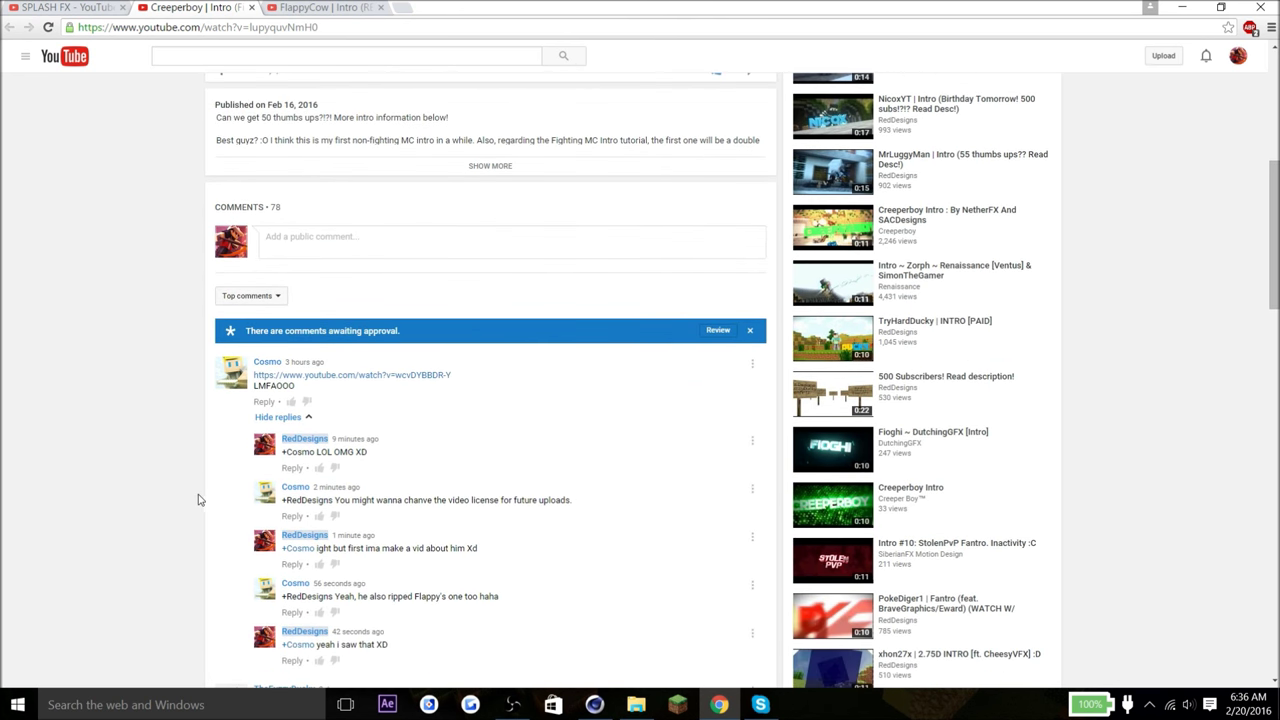
scroll("down", 3)
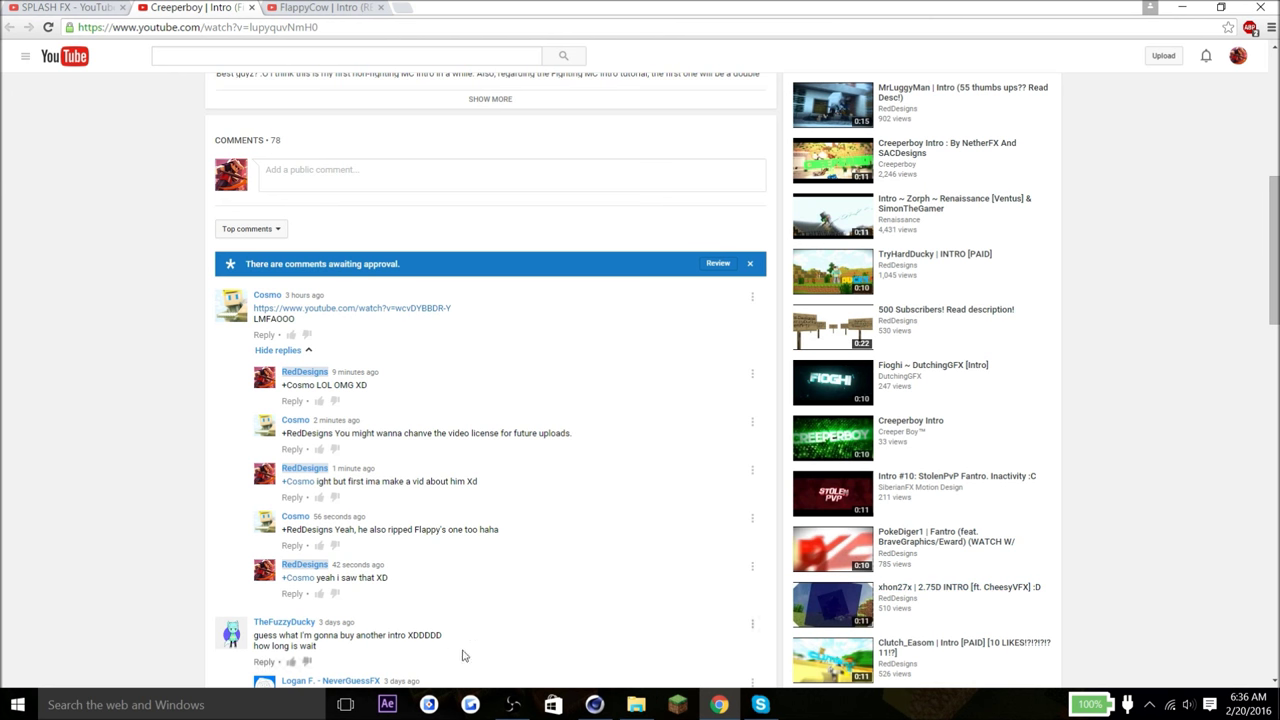
- Follow the top comment's link to the Miles intro and start a comment reading 'nice ae'
left_click(352, 308)
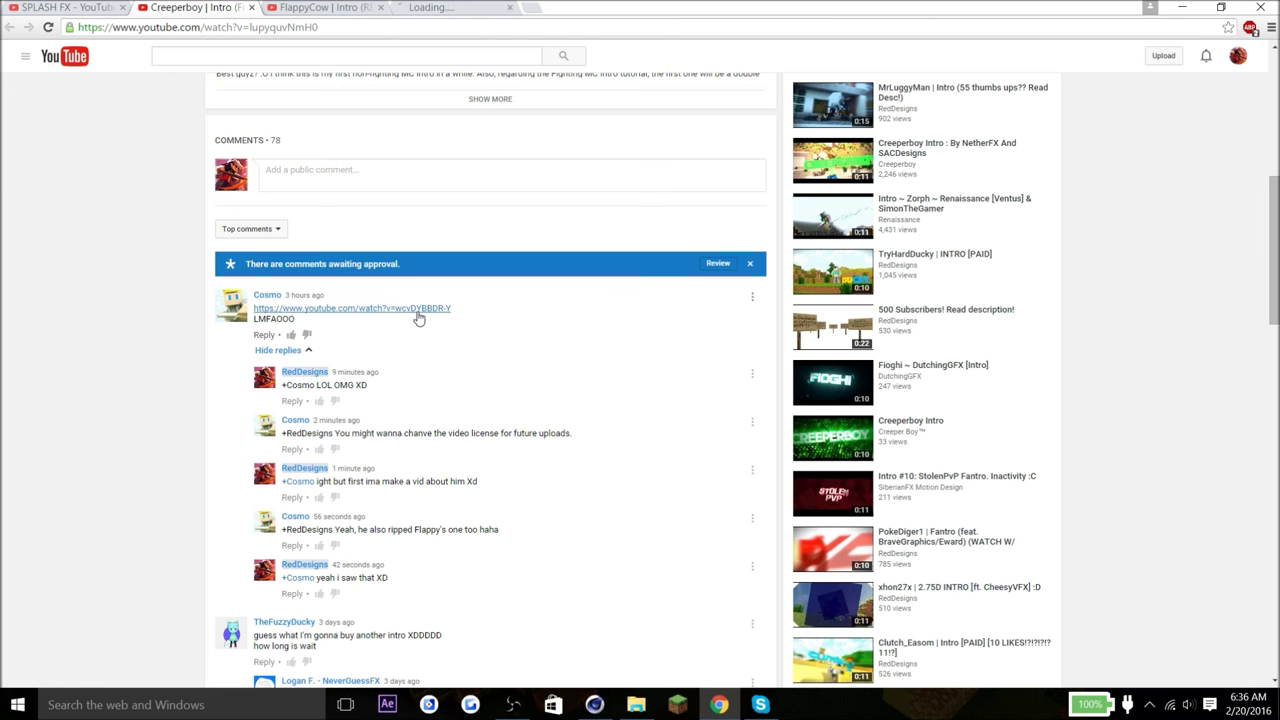
left_click(350, 308)
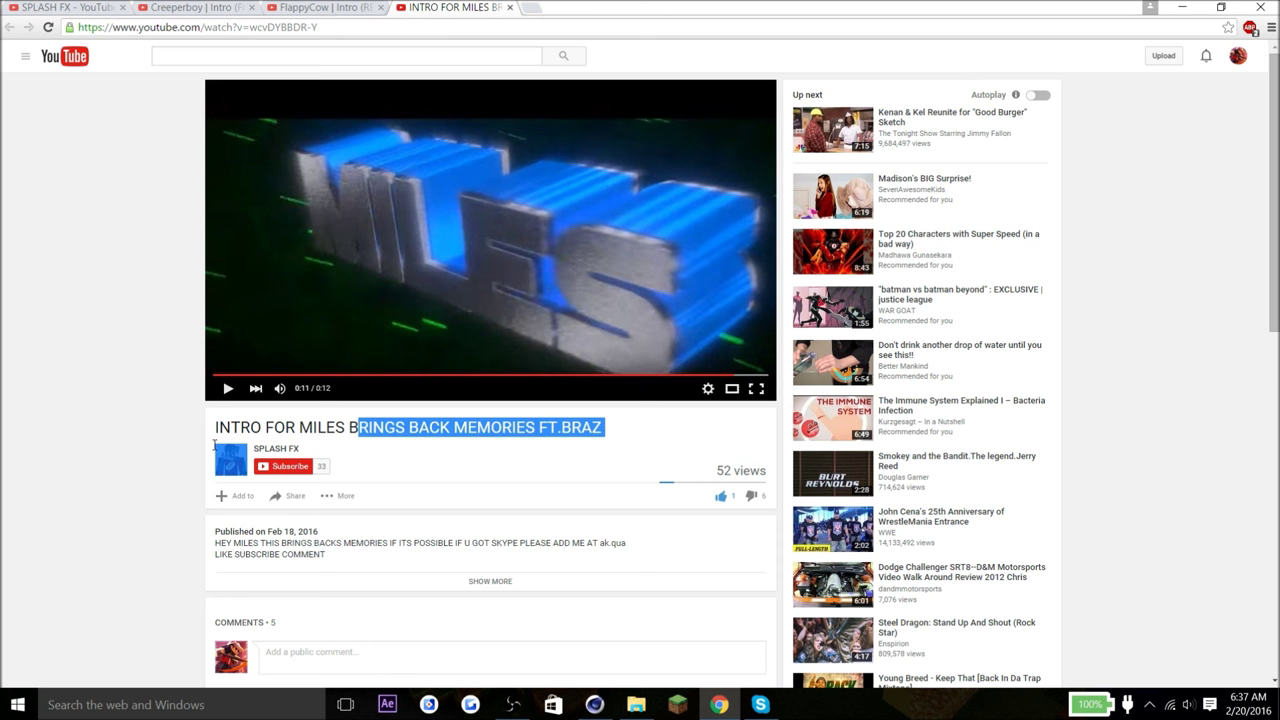
scroll("down", 3)
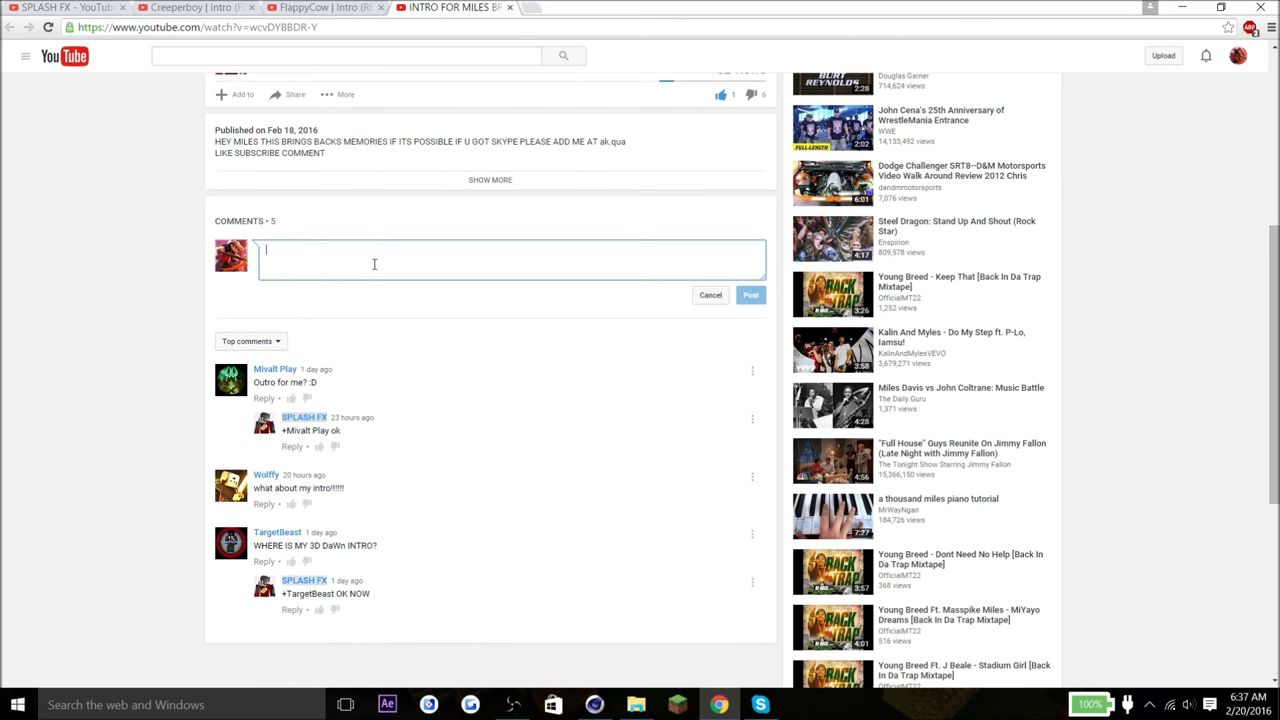
type("nice ae")
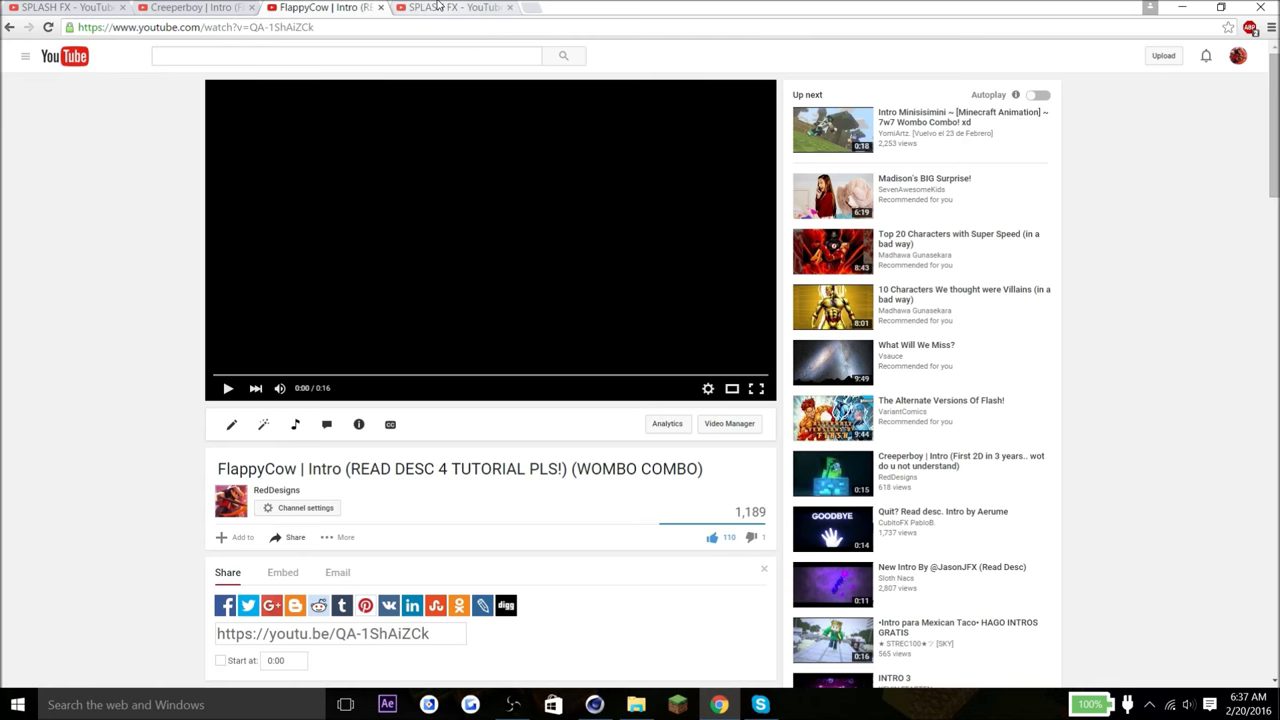
- Go to the SPLASH FX channel and list its uploaded videos
left_click(455, 7)
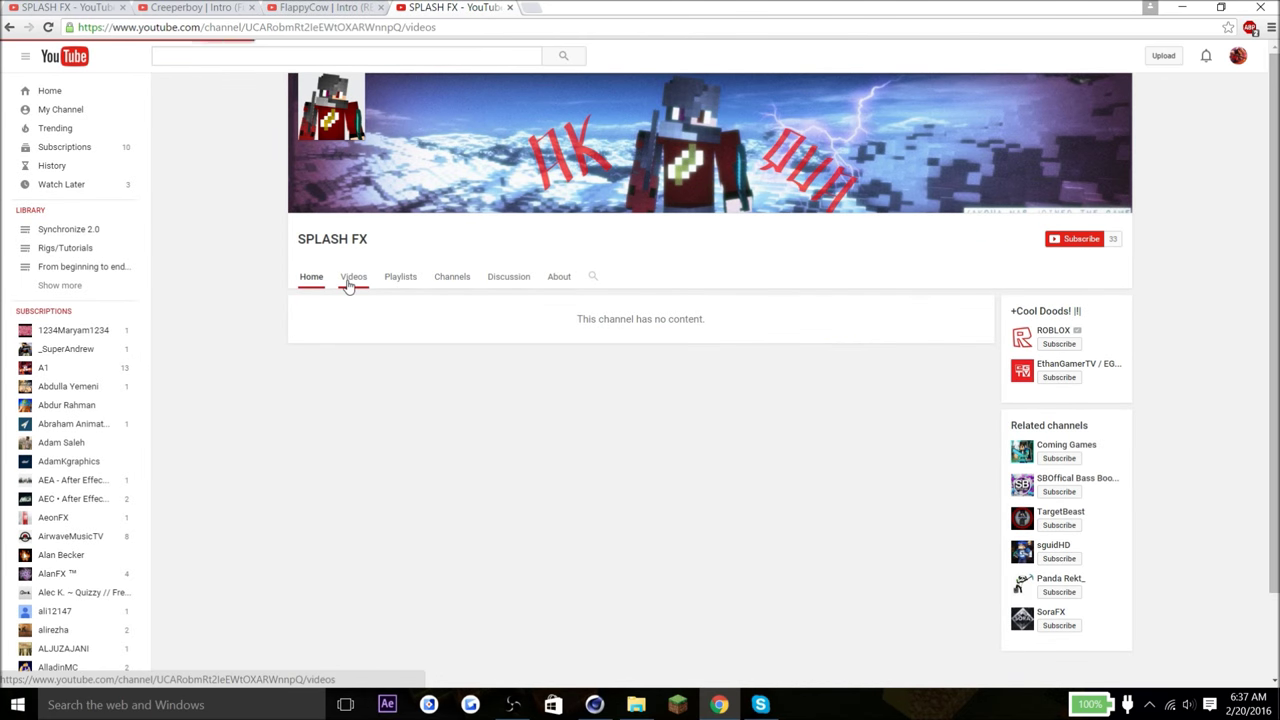
left_click(353, 276)
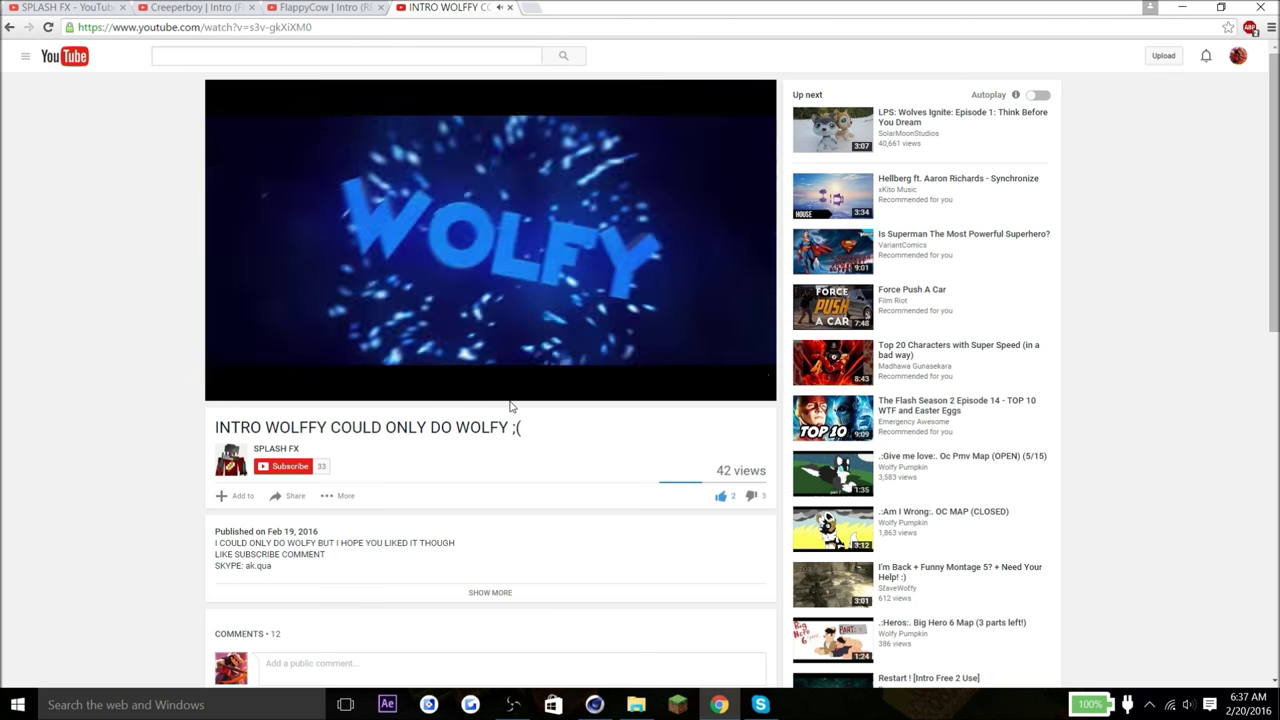
- Play the Wolffy intro, expand and read the comment reply threads, then return to the comment box
left_click(490, 240)
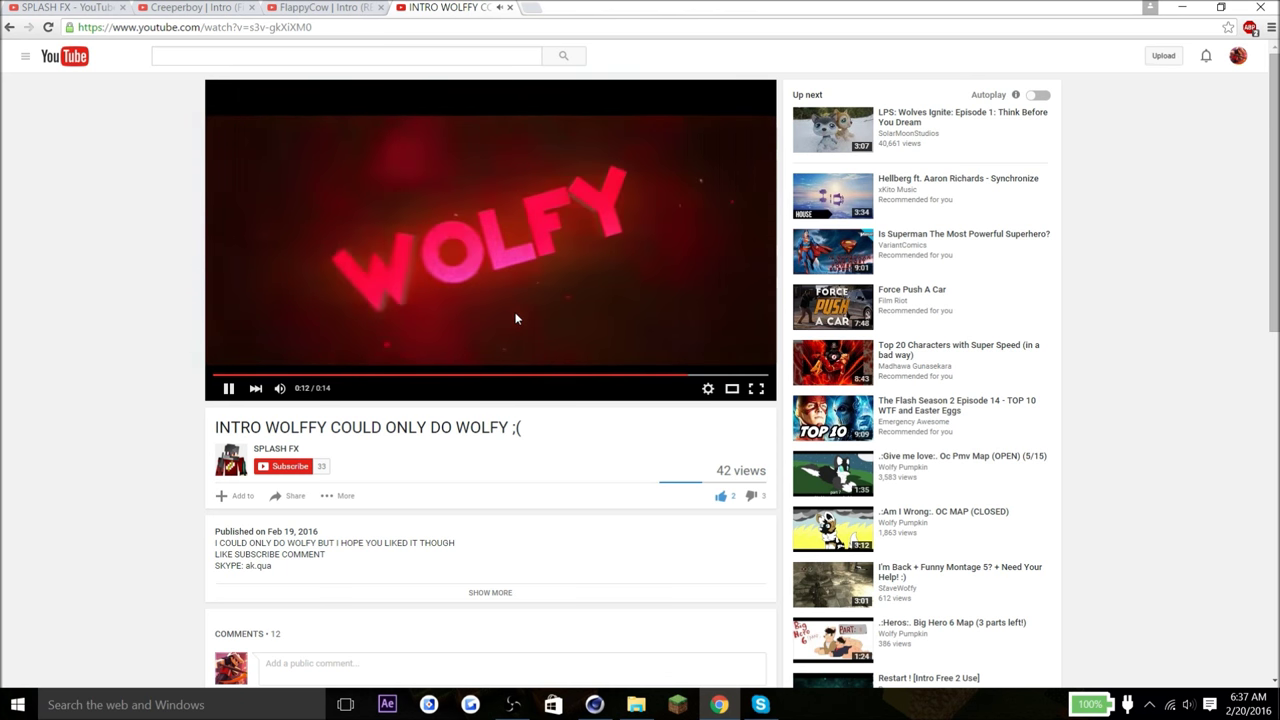
scroll("down", 3)
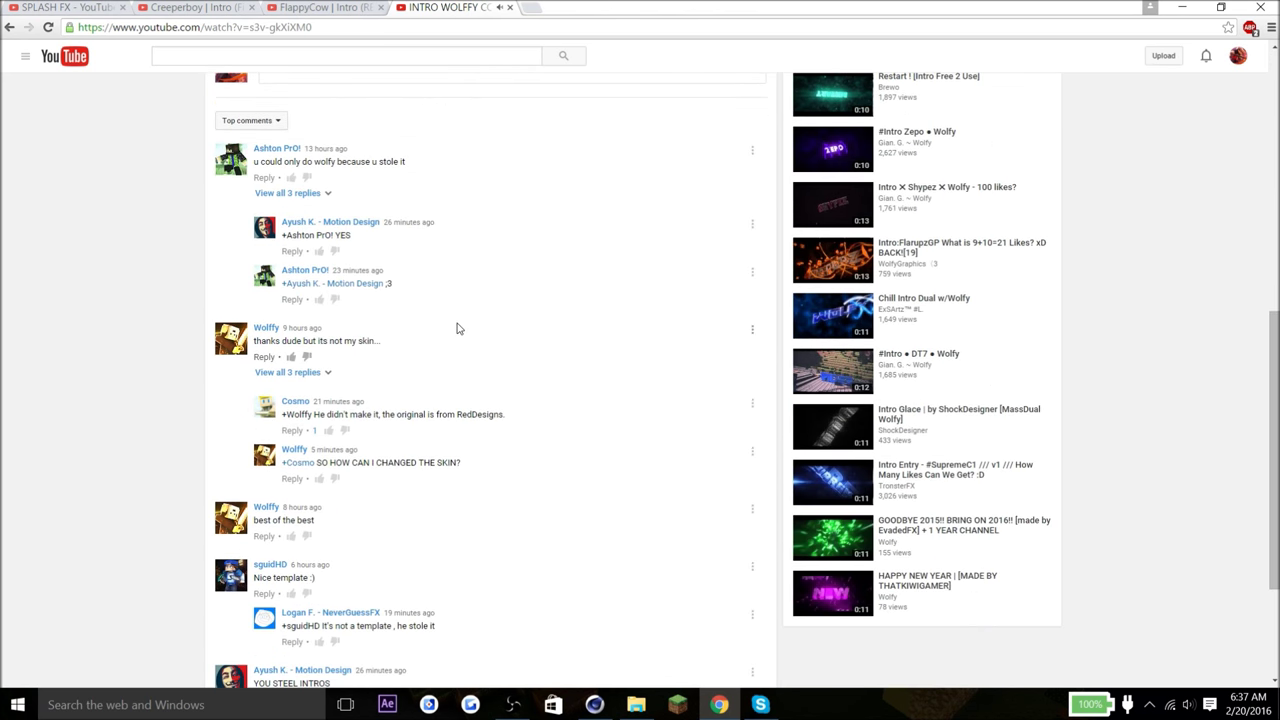
left_click(288, 193)
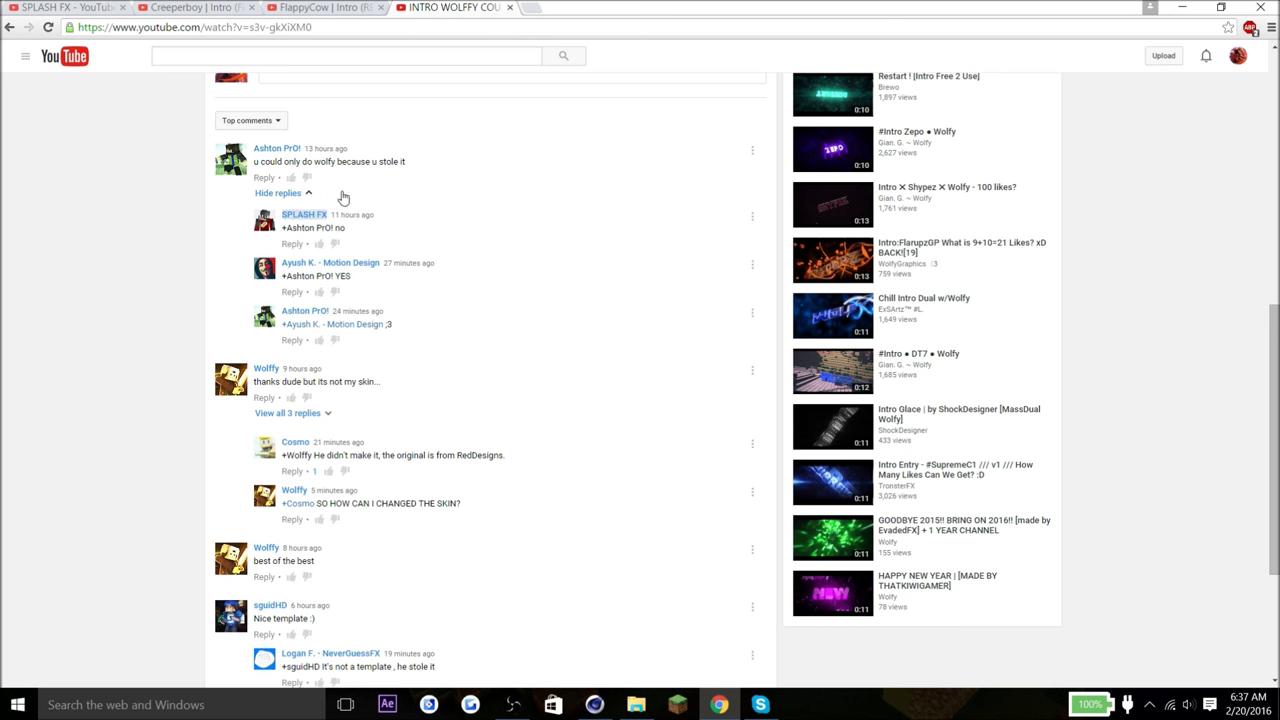
scroll("down", 3)
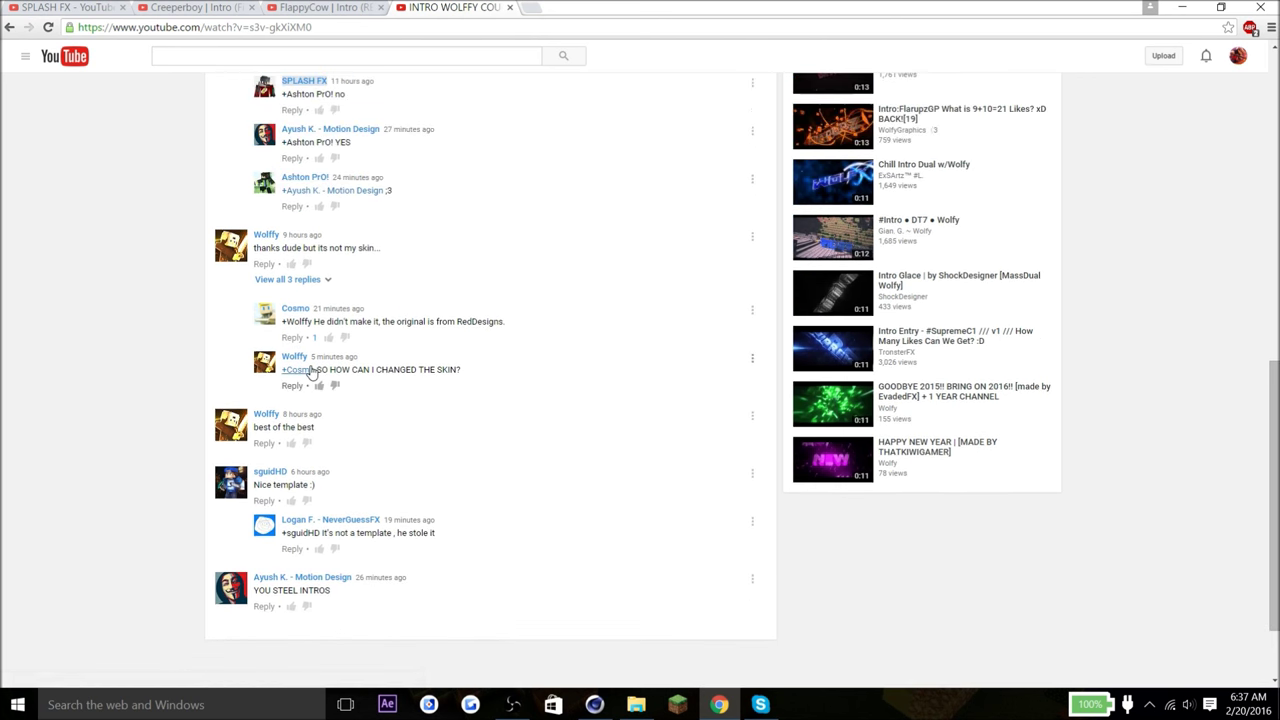
left_click(287, 279)
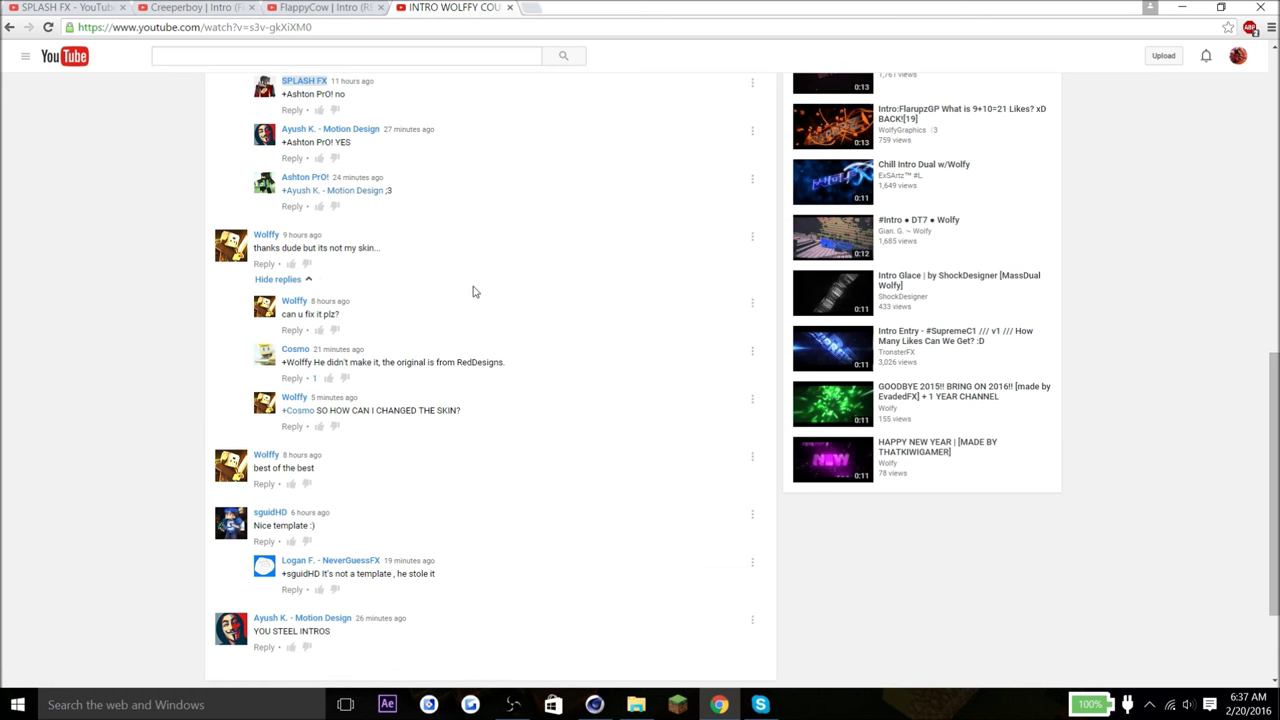
scroll("up", 3)
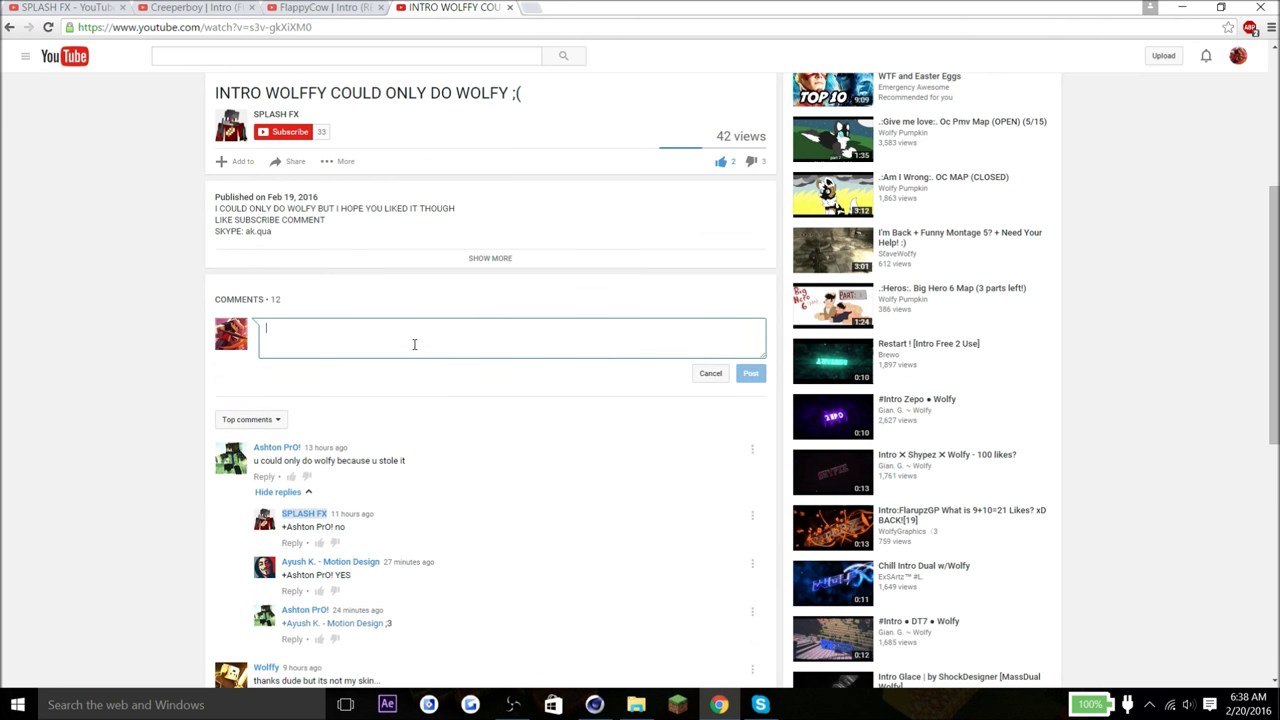
- Post the comment 'nice ad' and scroll back up to the video
type("nice se")
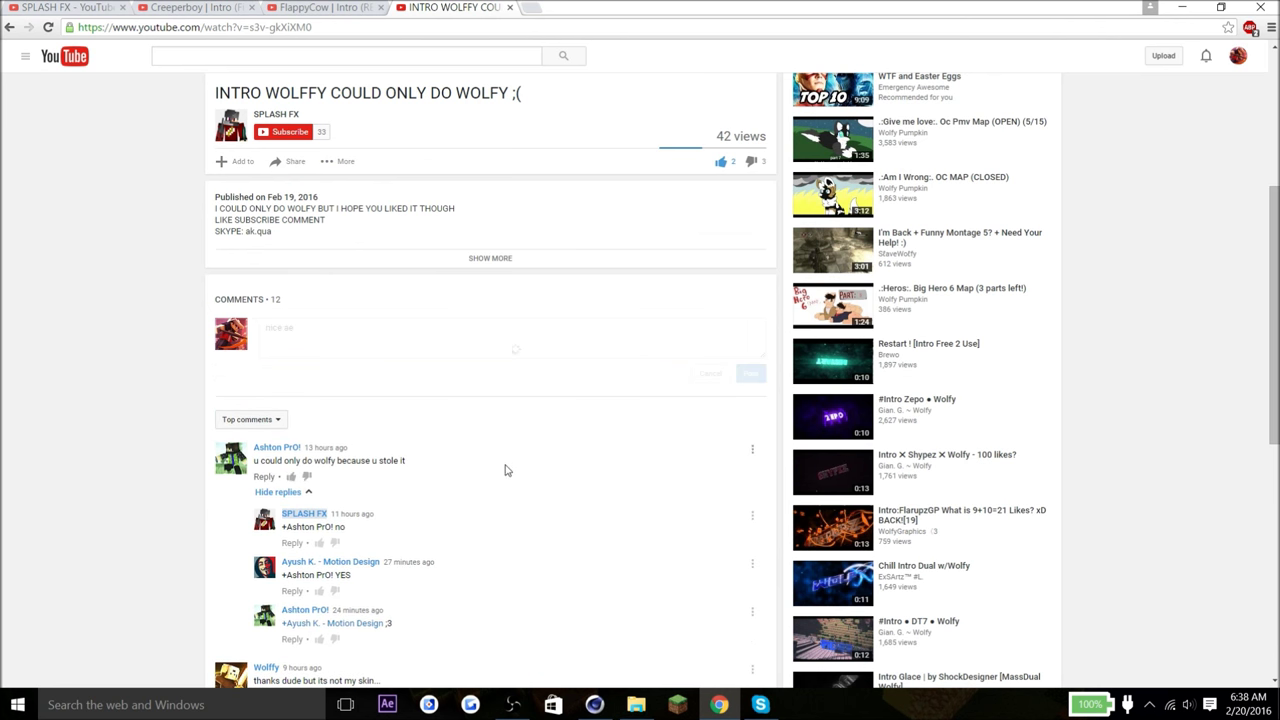
scroll("up", 3)
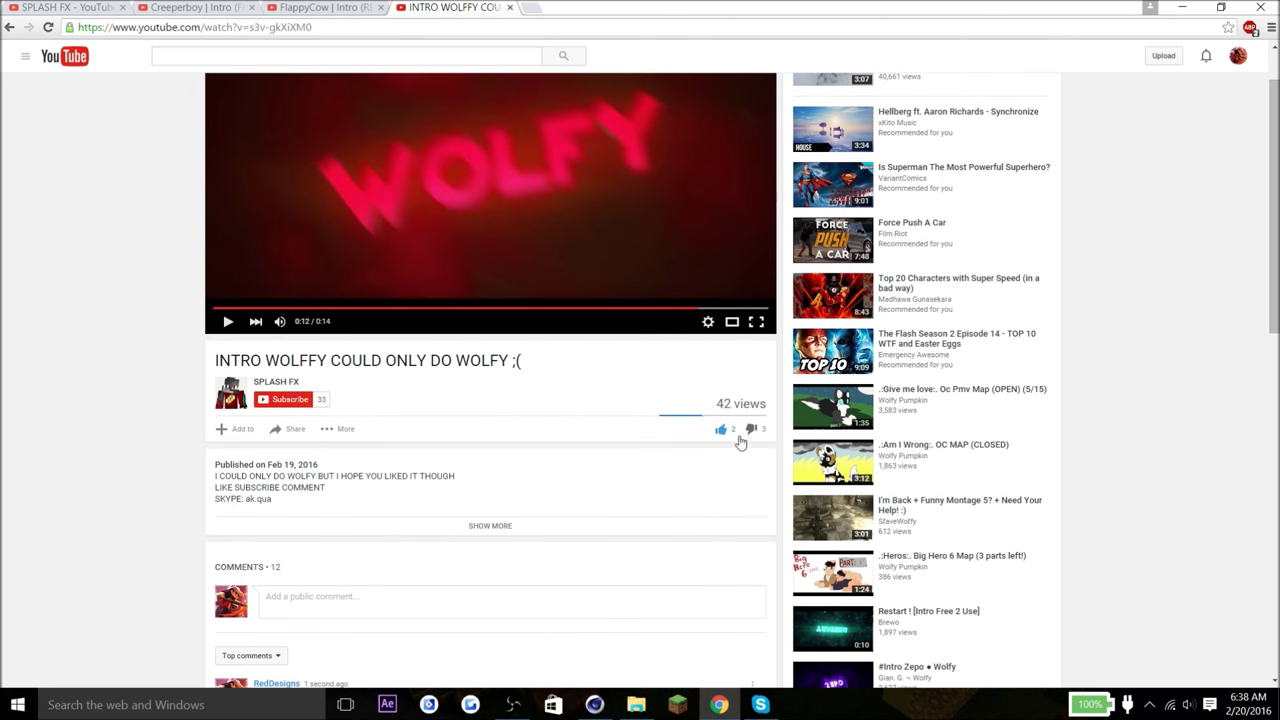
mouse_move(475, 336)
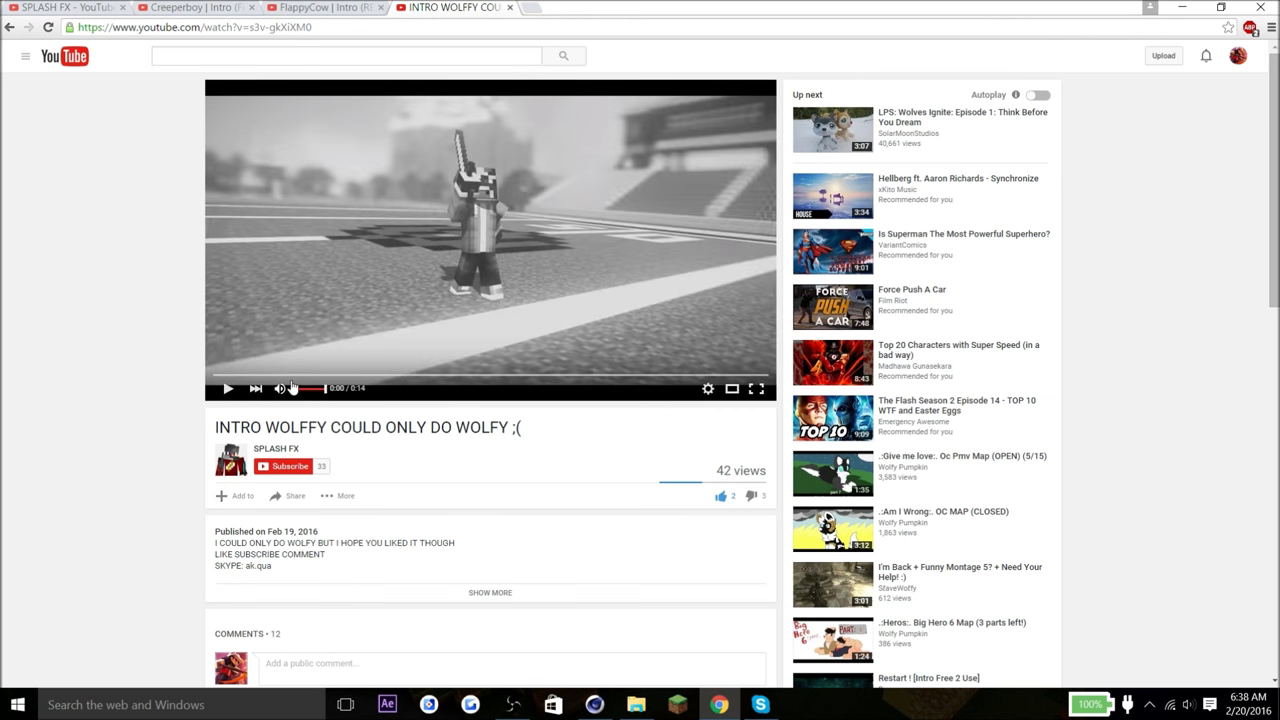
left_click(277, 448)
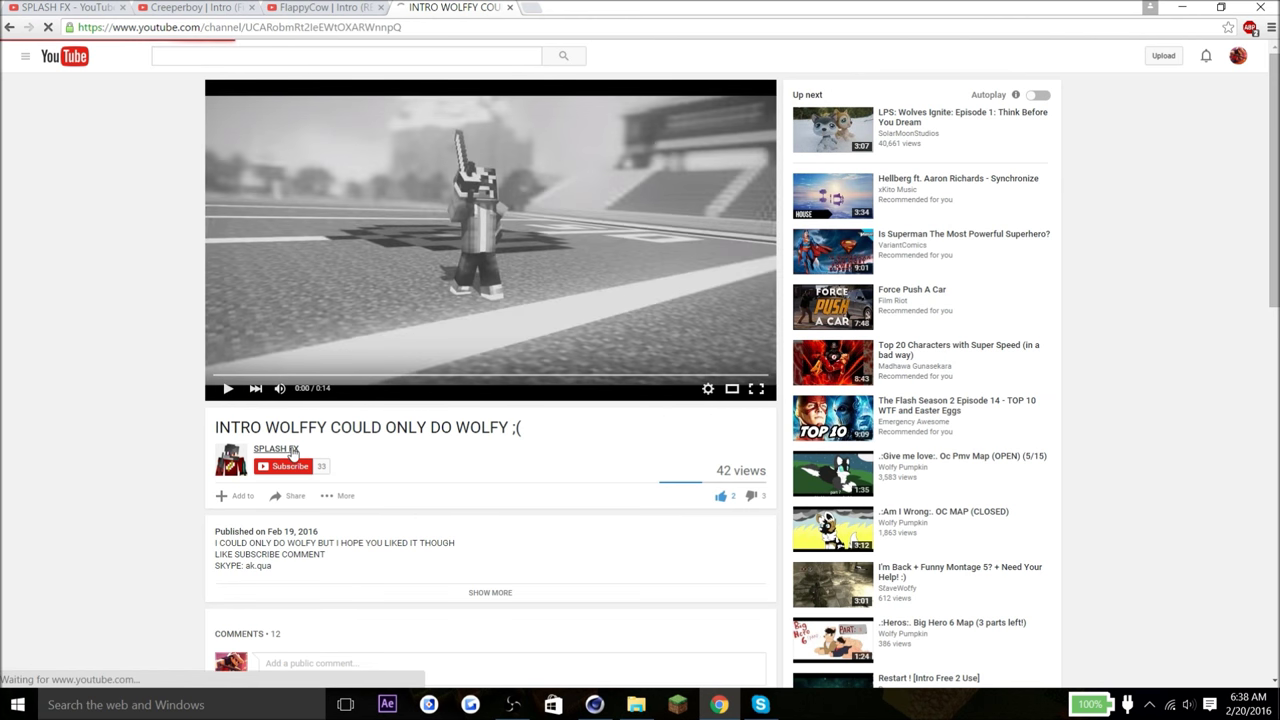
left_click(276, 448)
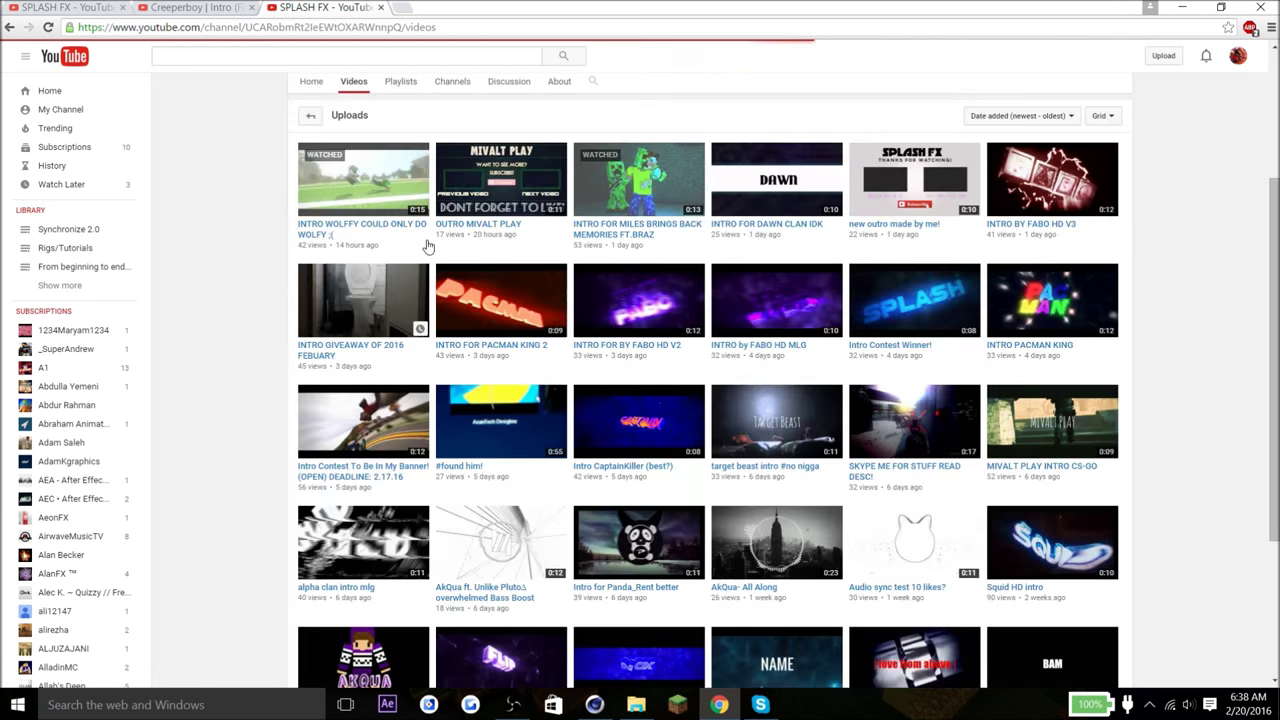
scroll("up", 3)
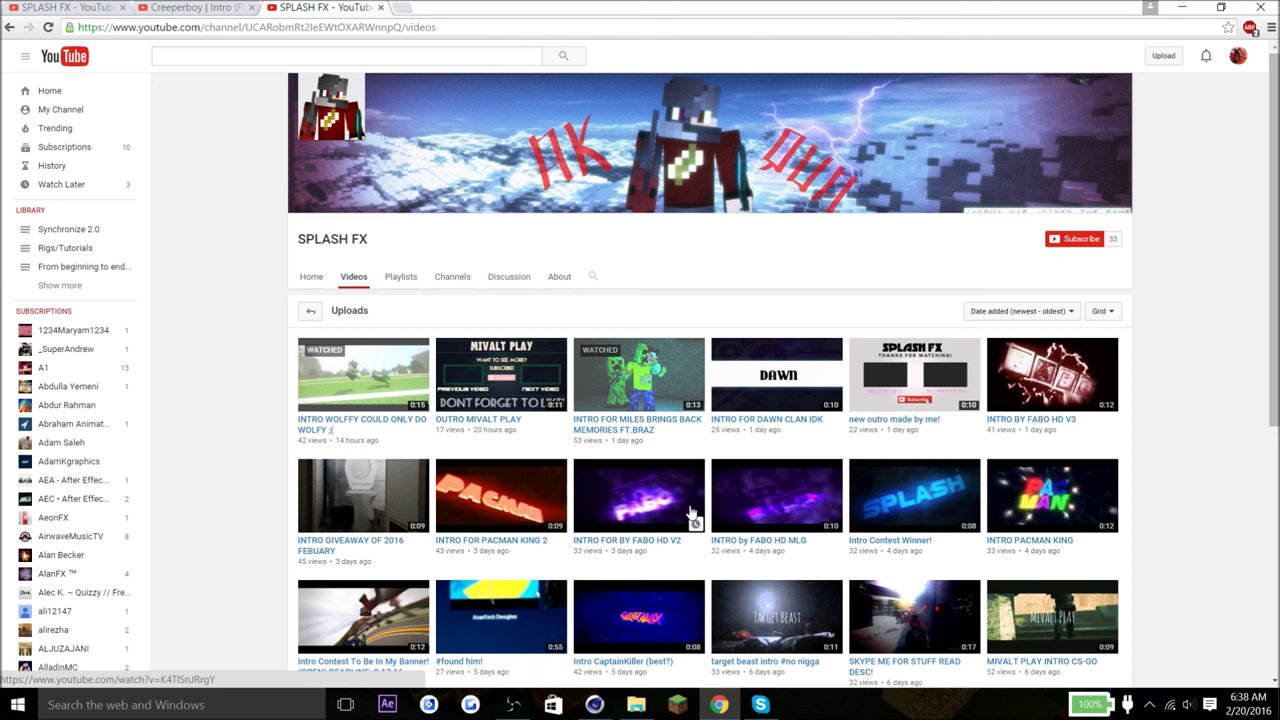
scroll("down", 3)
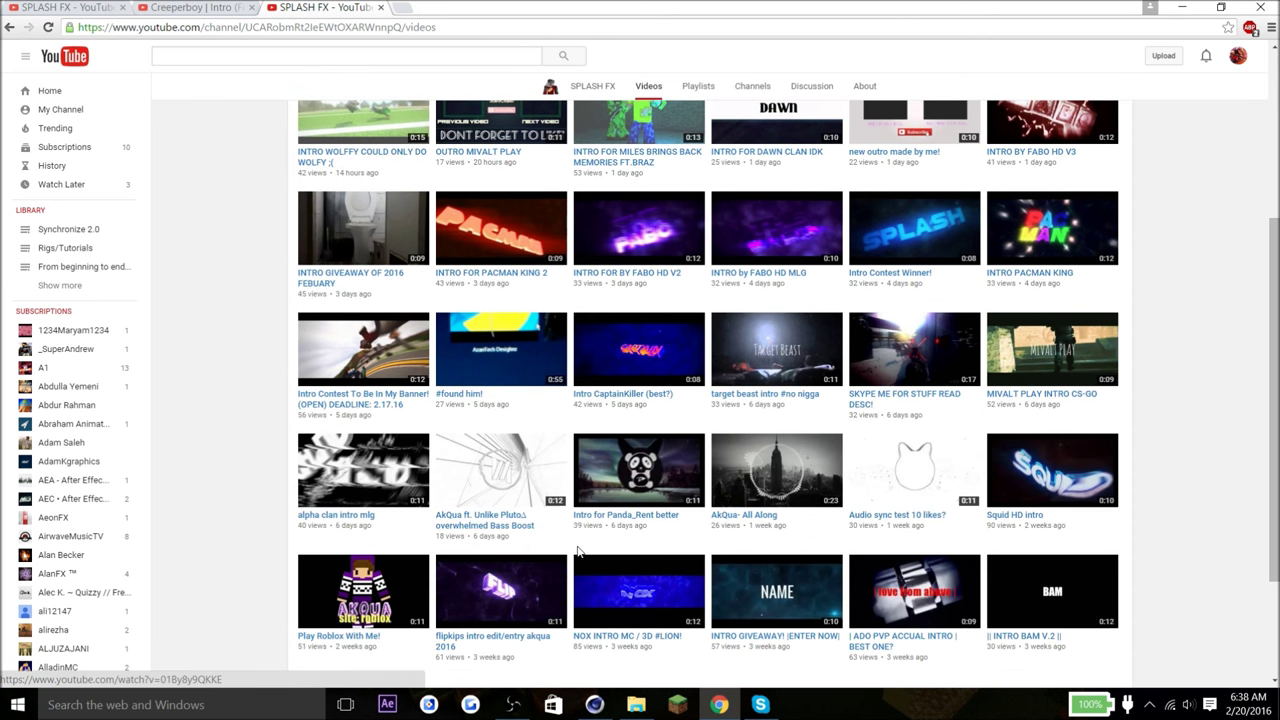
mouse_move(603, 565)
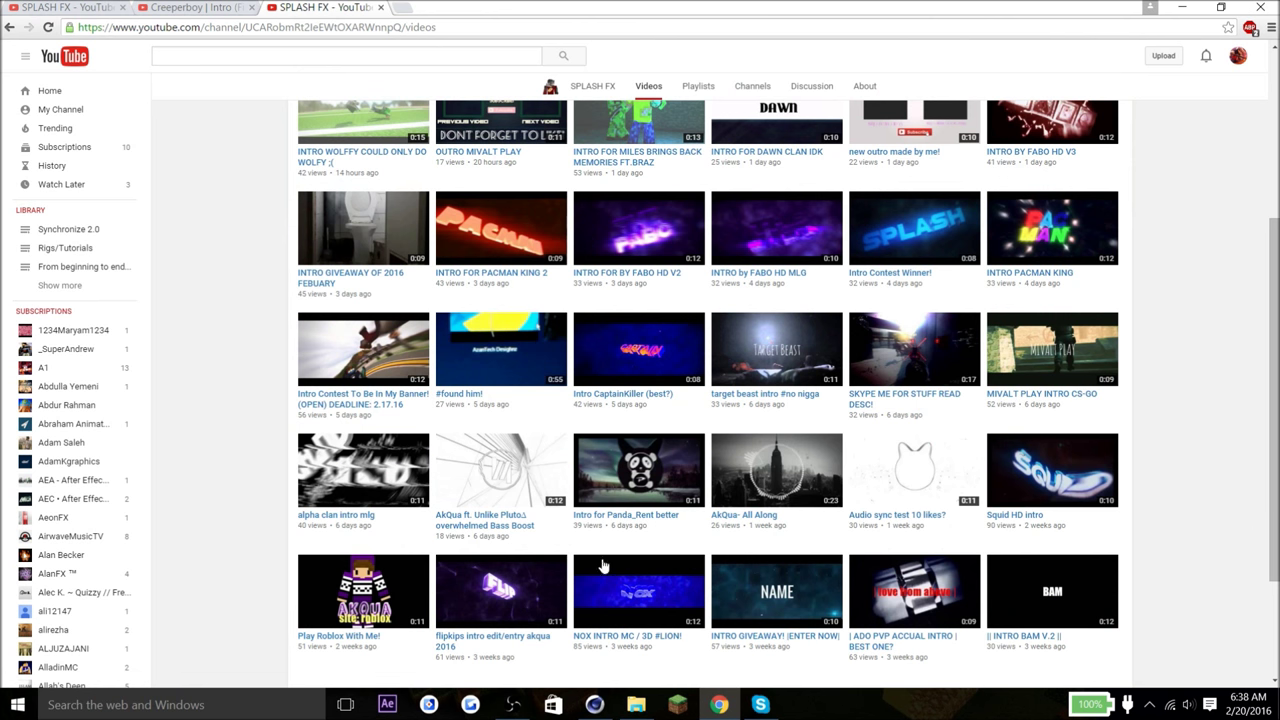
scroll("down", 3)
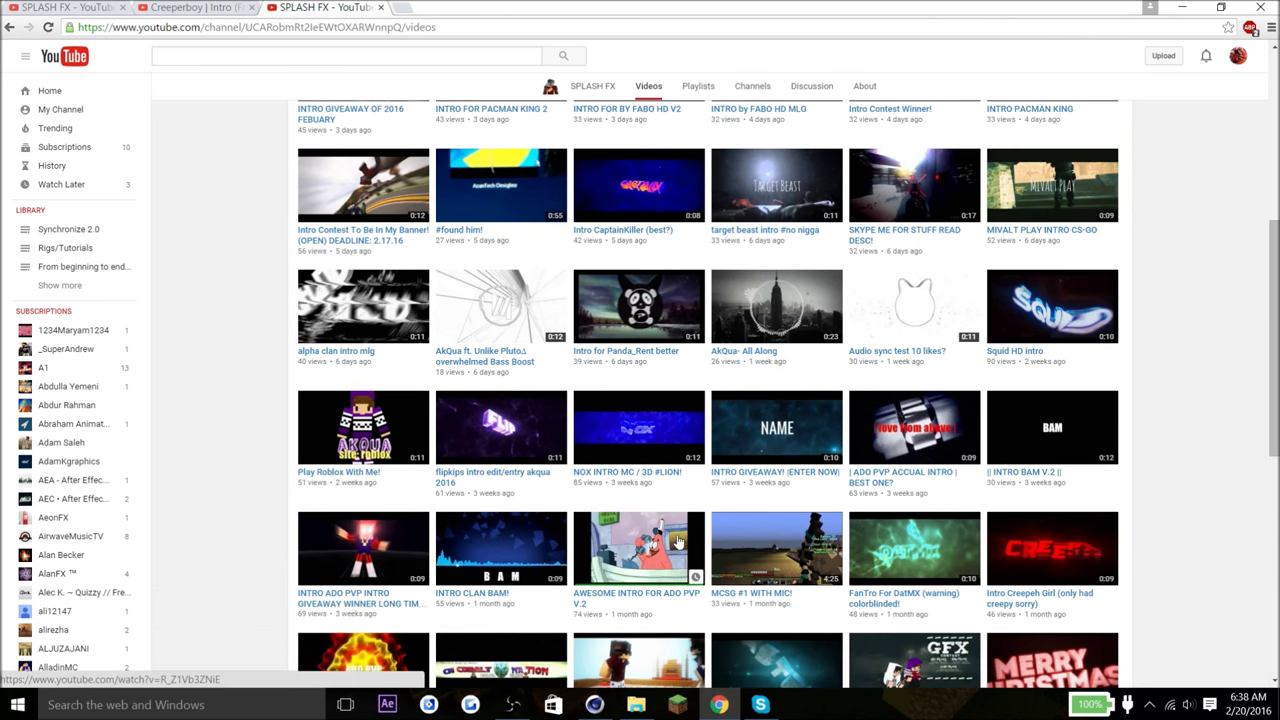
scroll("up", 3)
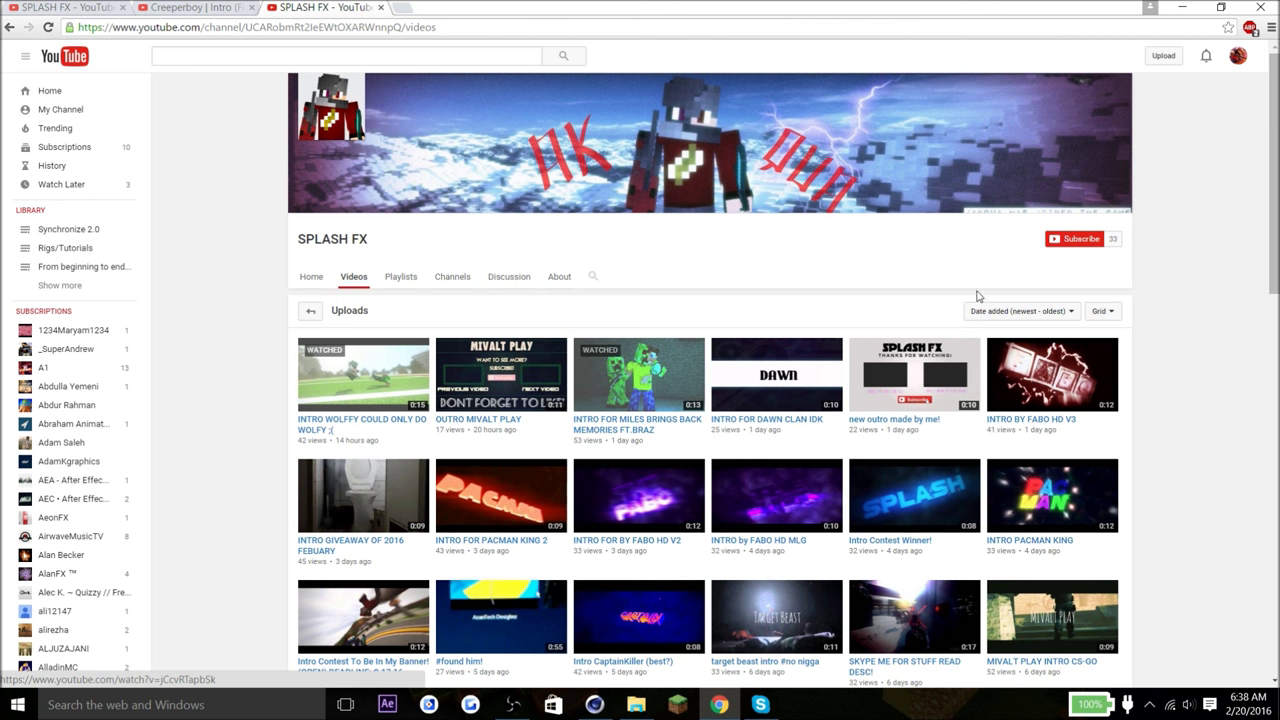
left_click(362, 375)
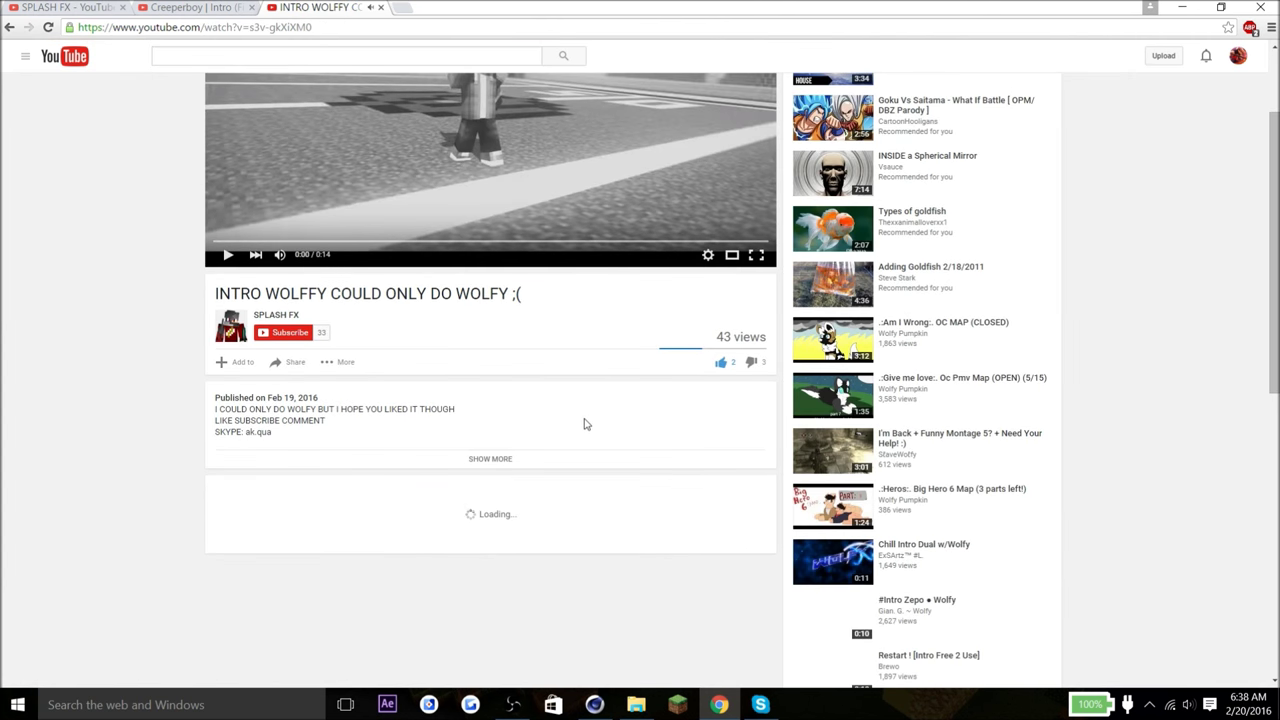
- Give the Wolffy intro video a thumbs-up like
scroll("down", 3)
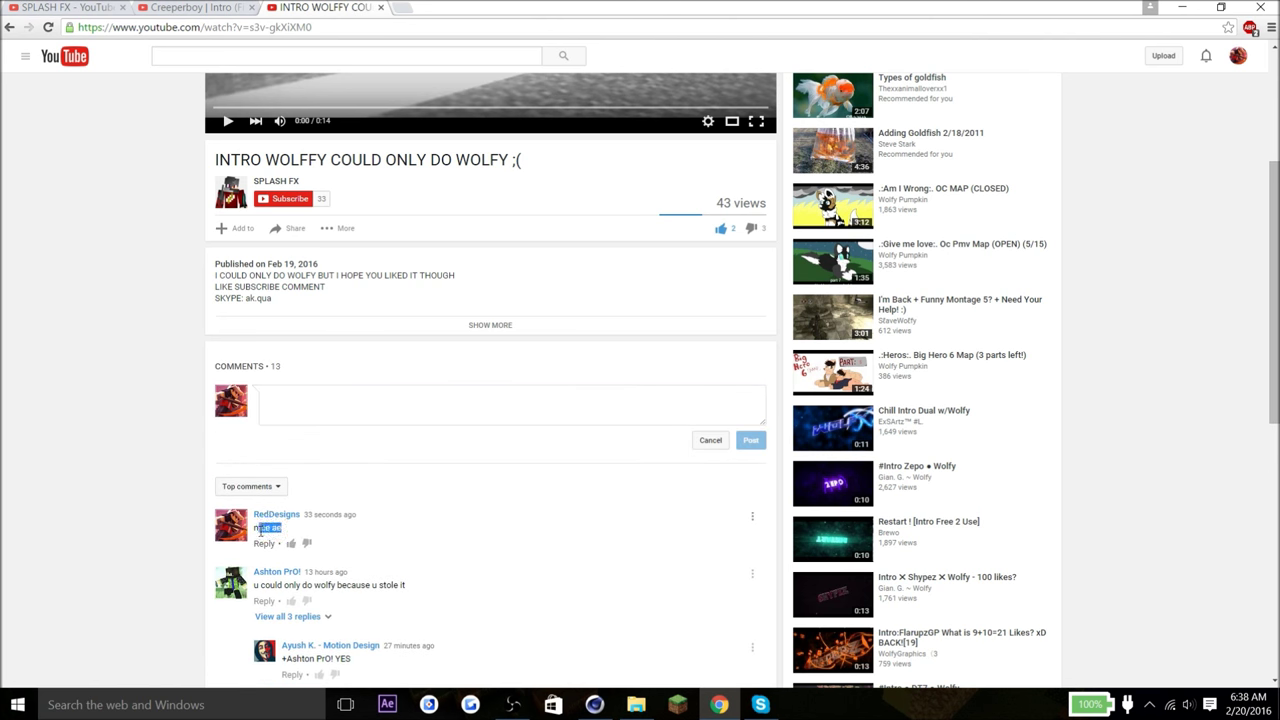
scroll("up", 3)
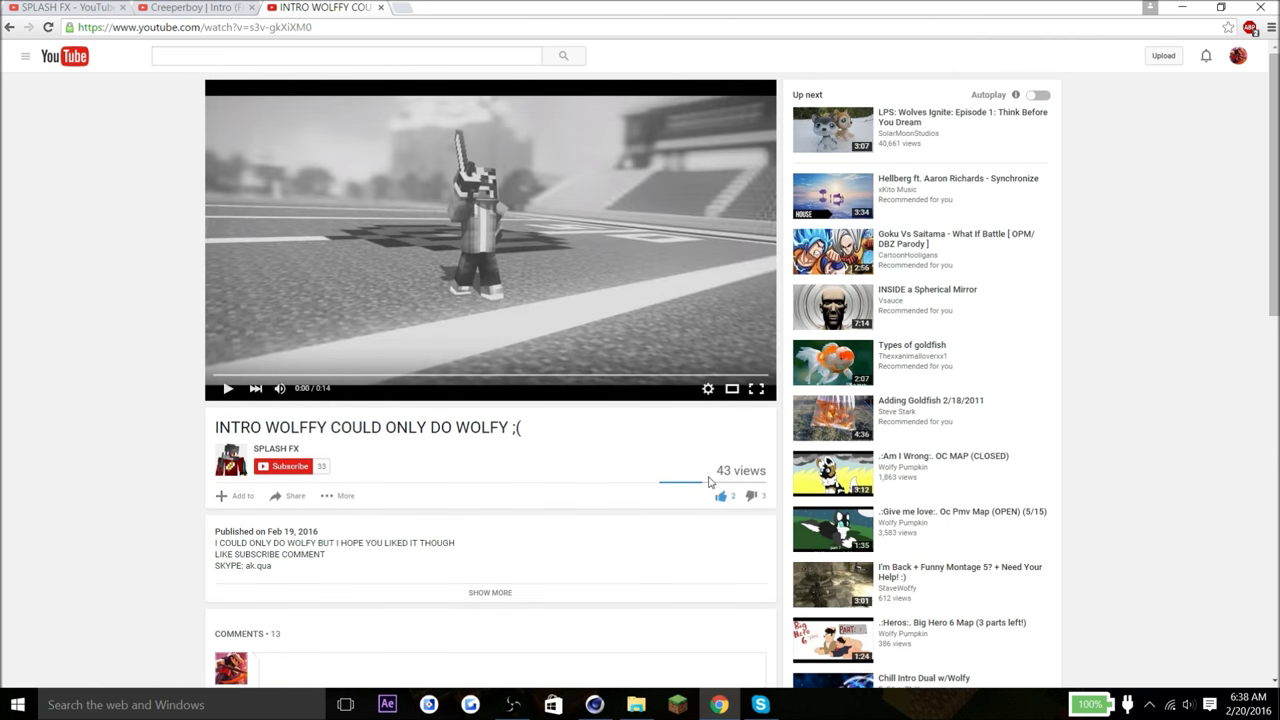
mouse_move(721, 497)
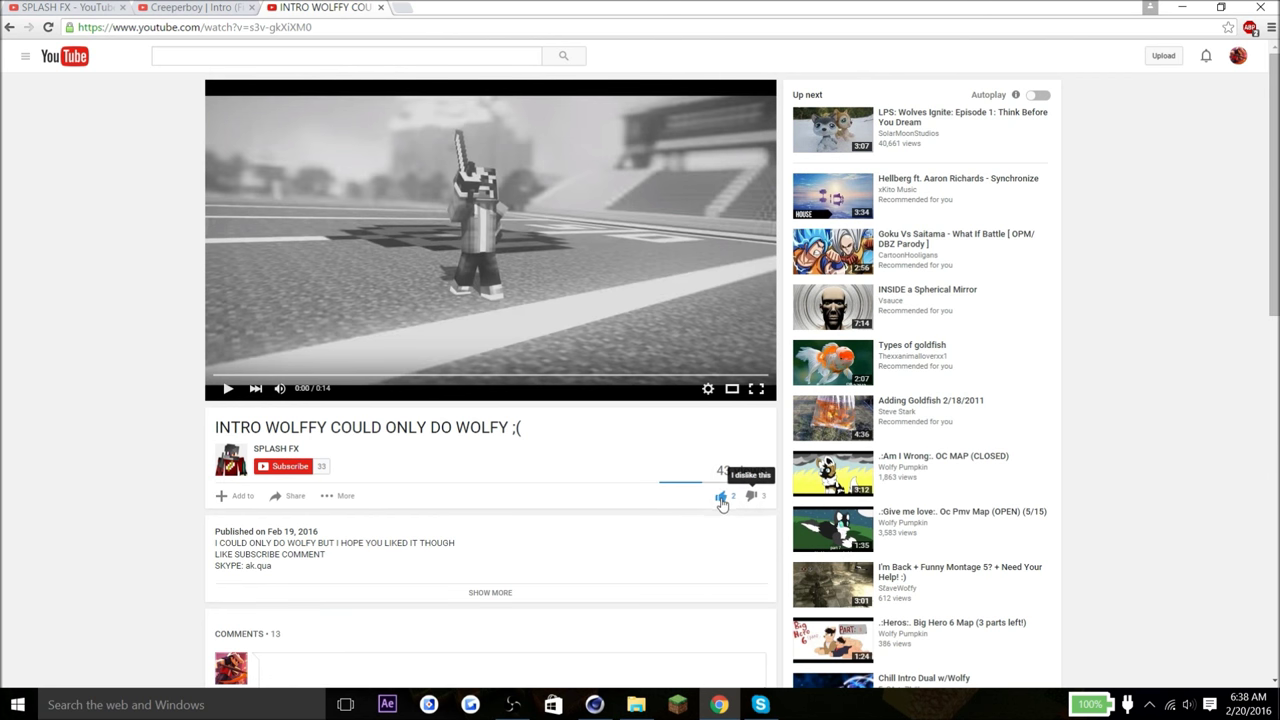
left_click(720, 496)
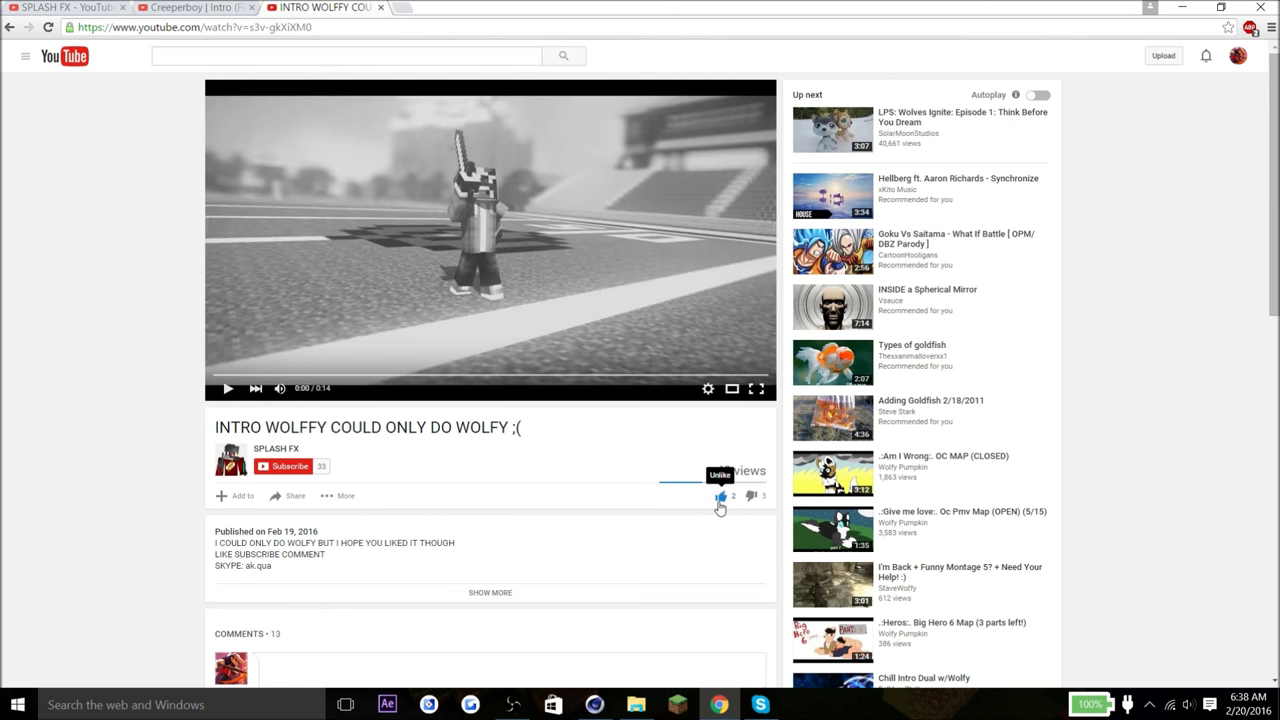